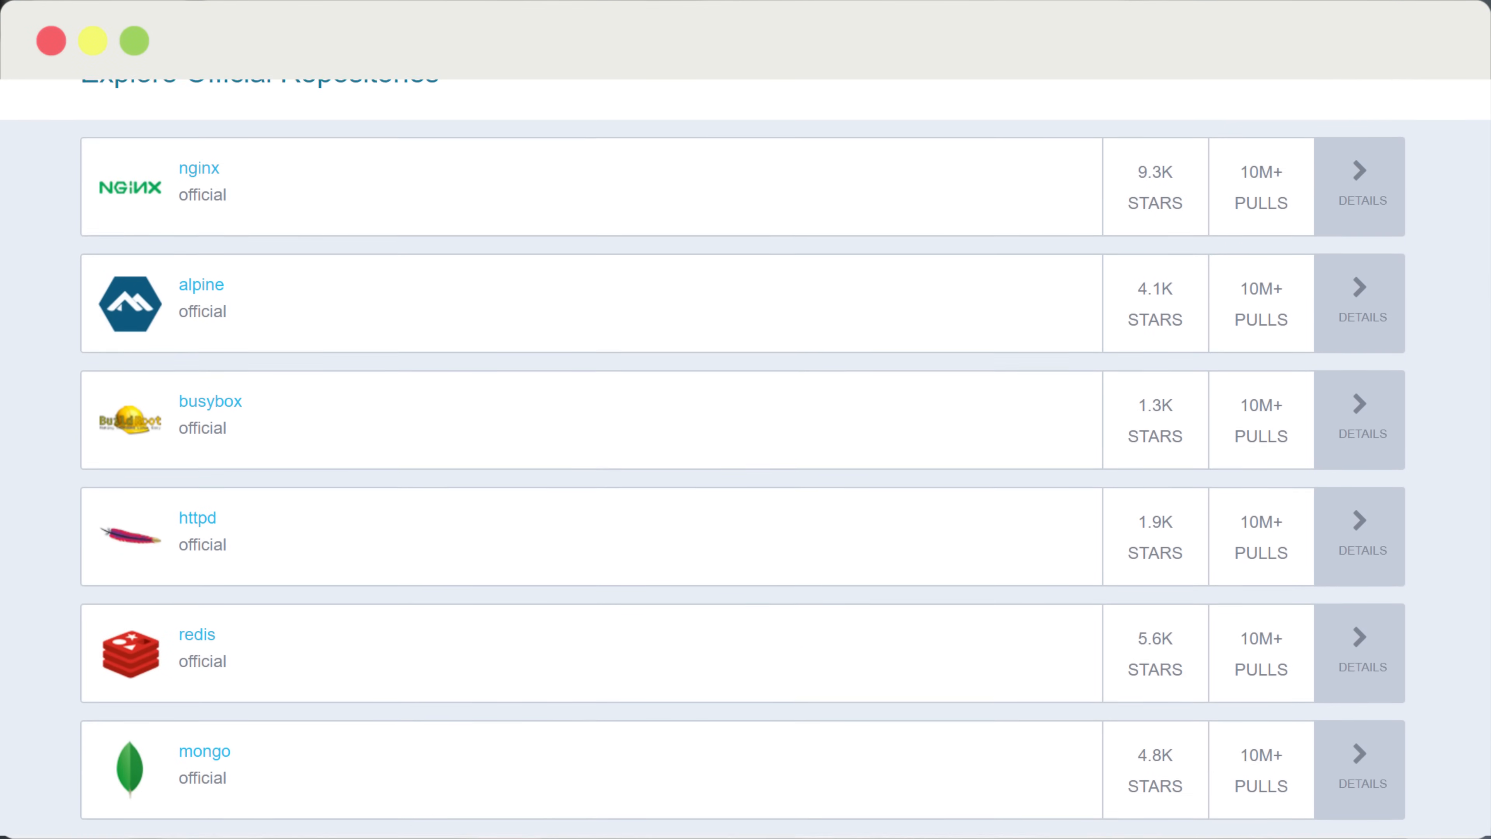
pyautogui.scroll(-3)
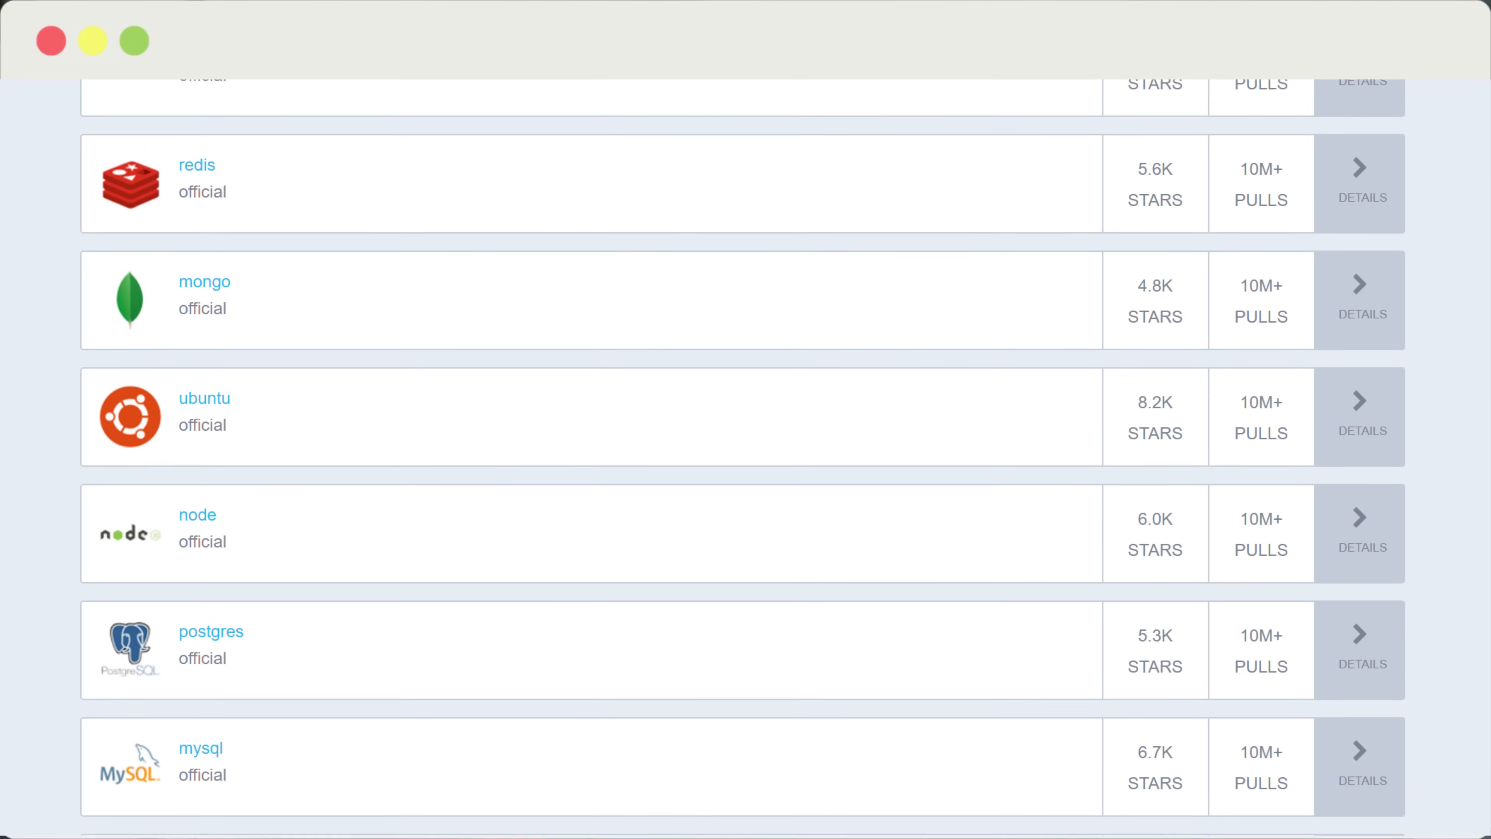